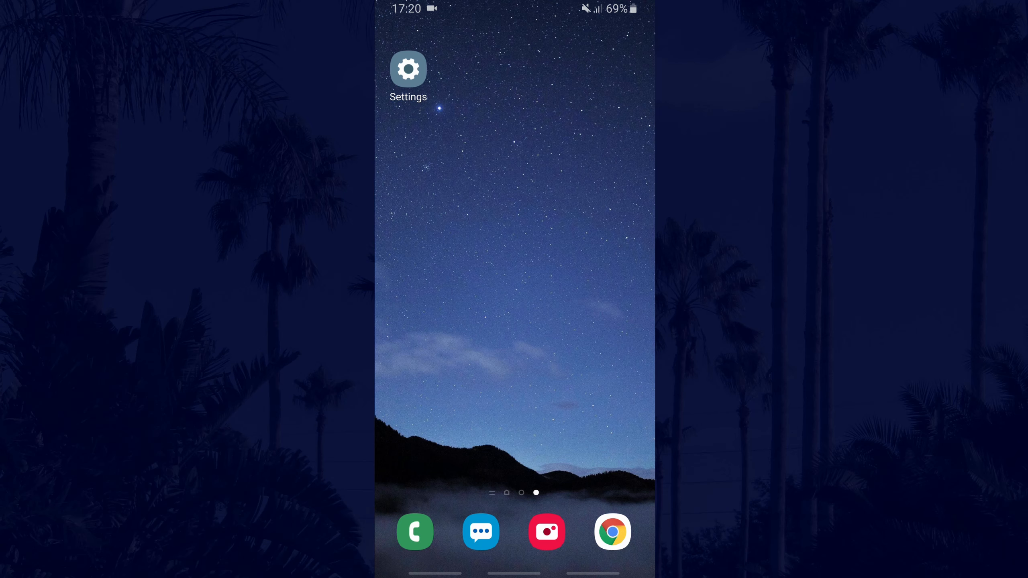
# - Launch Settings from the home screen and enter Connections
pyautogui.click(407, 69)
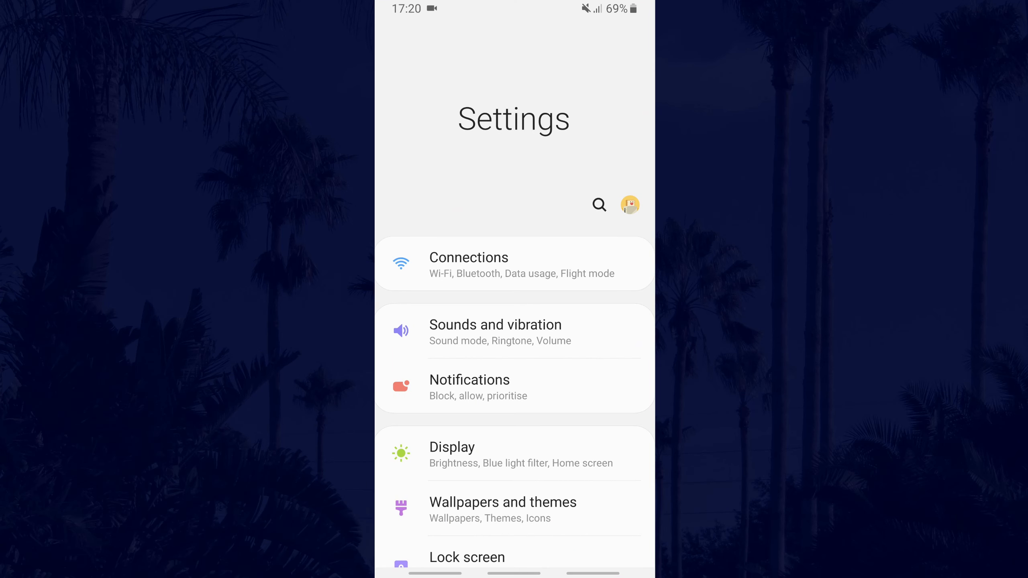
pyautogui.click(513, 263)
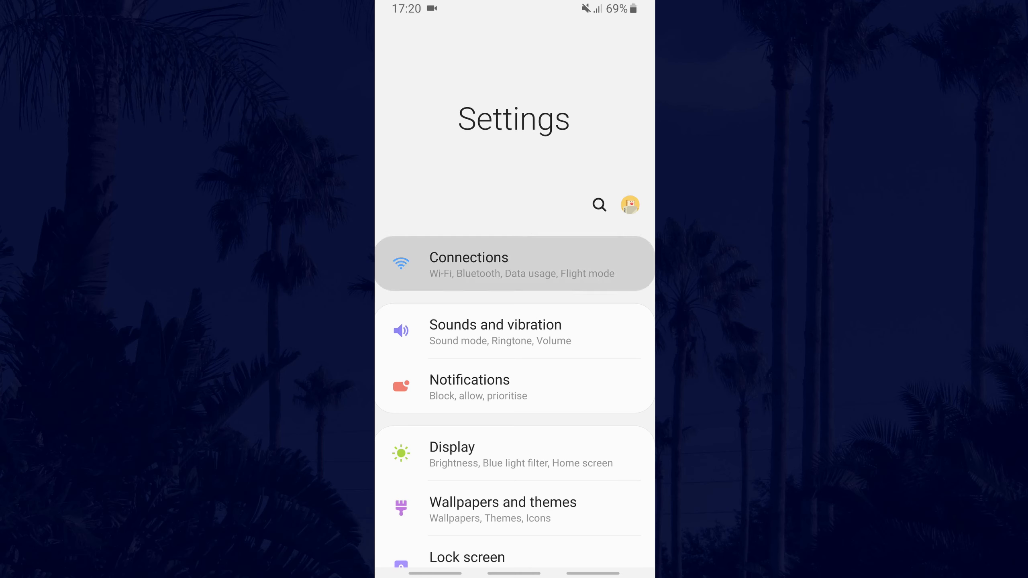
# - Reach Mobile Hotspot and Tethering from Connections, going back once and reopening it
pyautogui.click(513, 264)
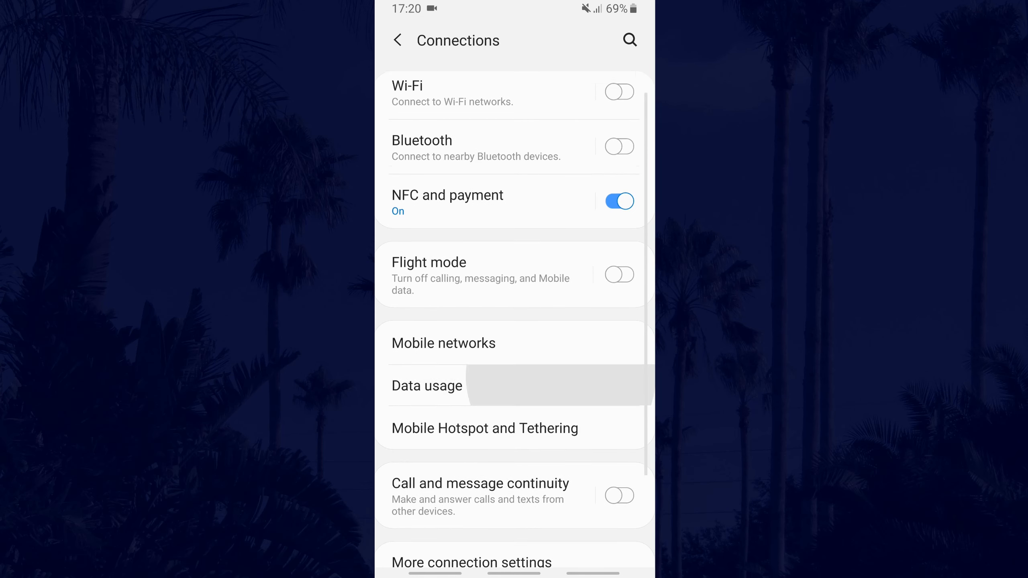
pyautogui.scroll(-3)
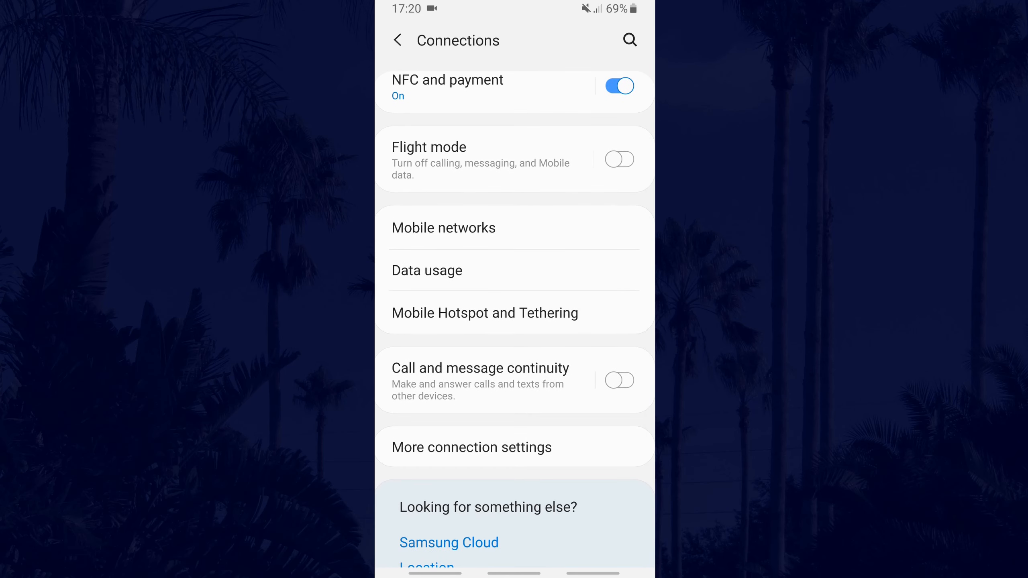
pyautogui.click(485, 312)
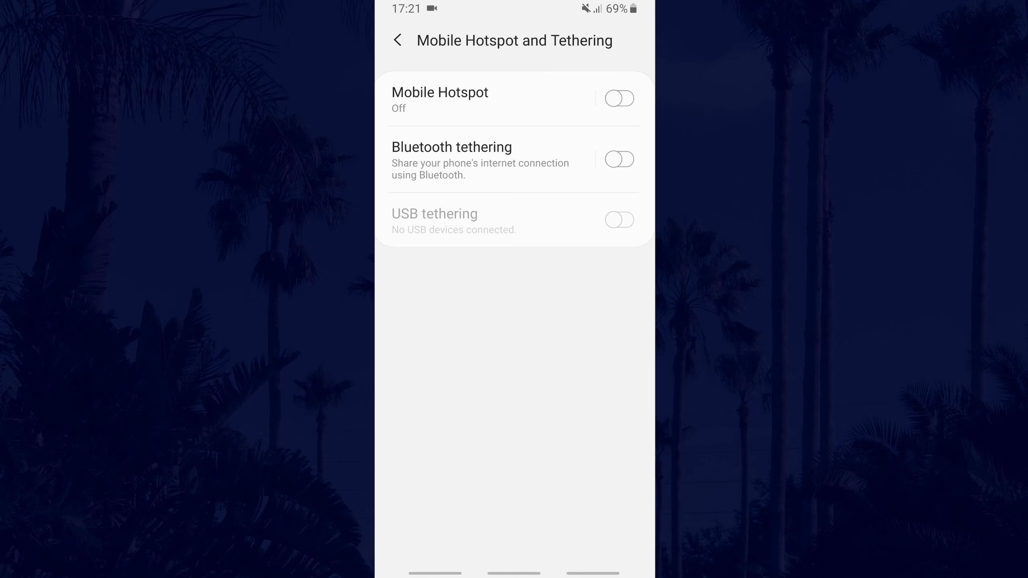
pyautogui.click(398, 40)
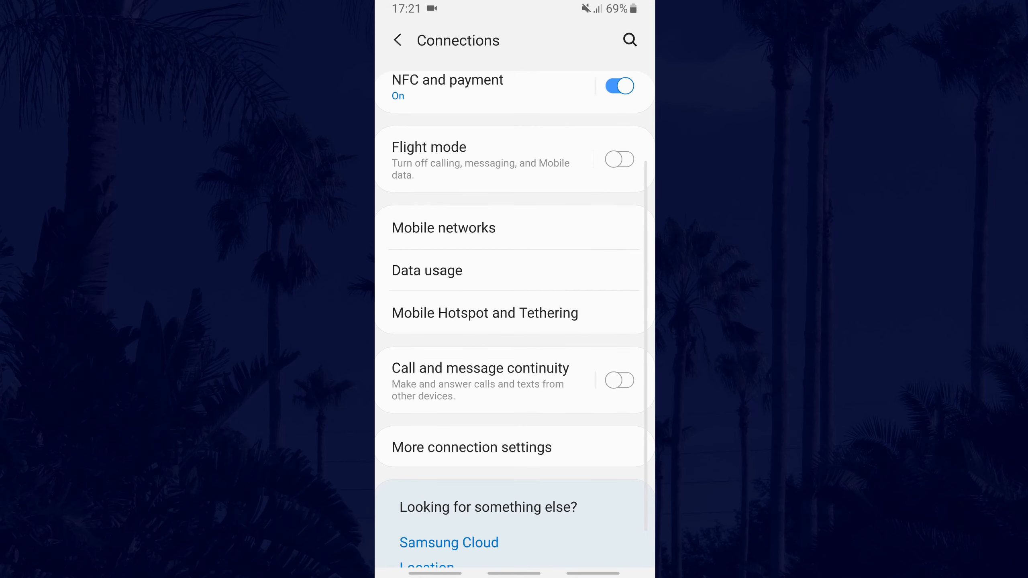
pyautogui.click(426, 269)
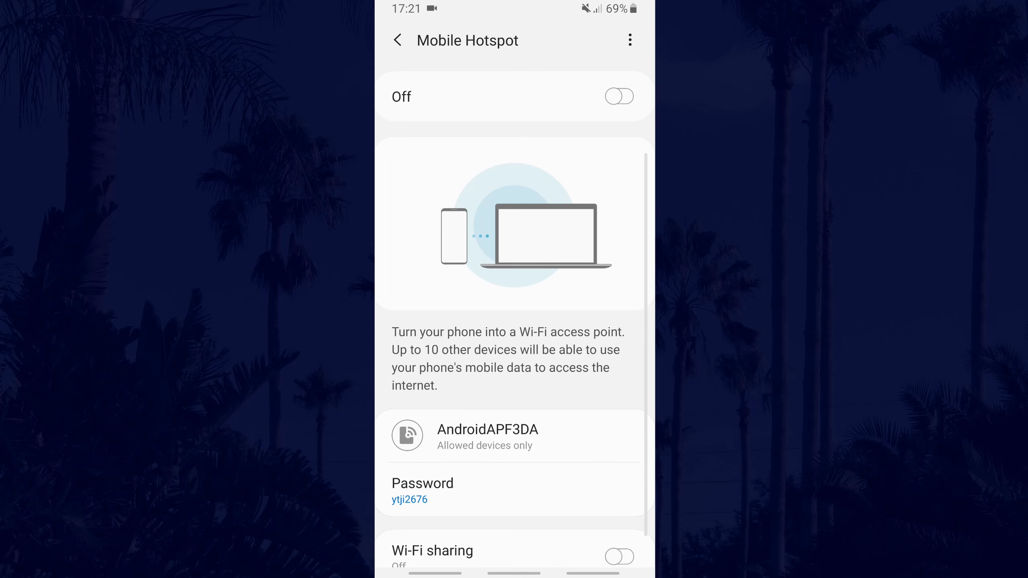
pyautogui.click(488, 430)
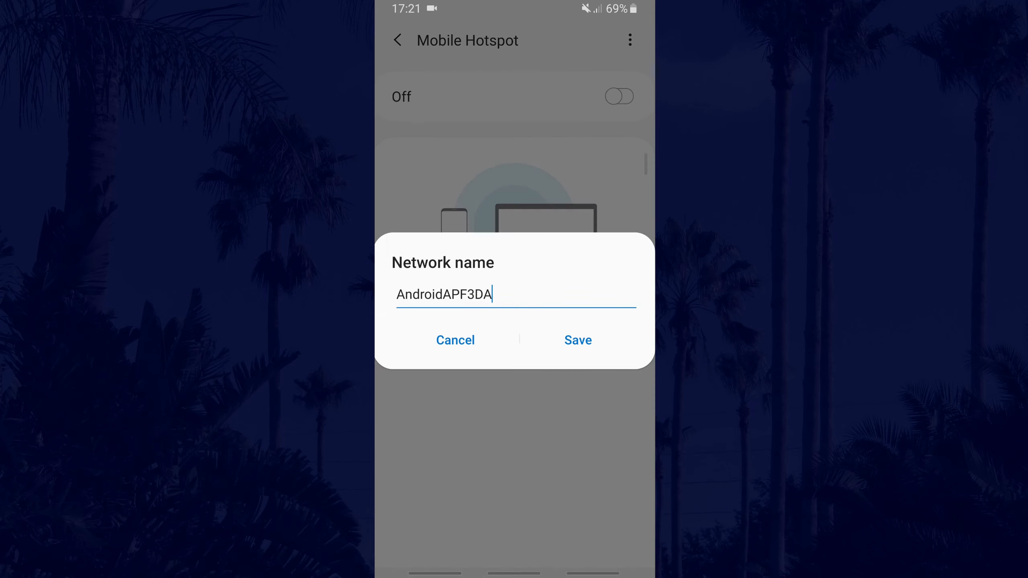
pyautogui.click(515, 293)
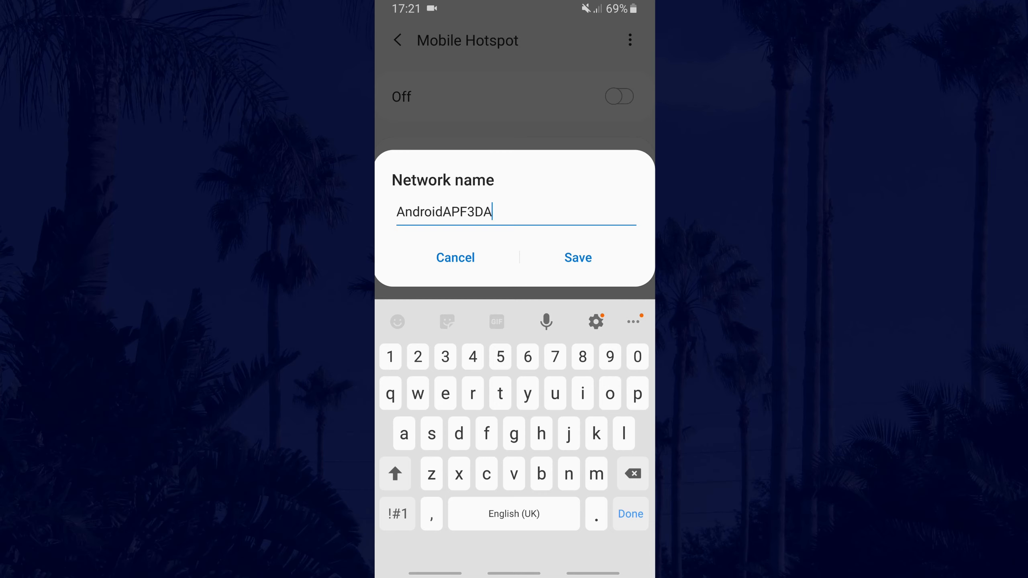
pyautogui.click(578, 257)
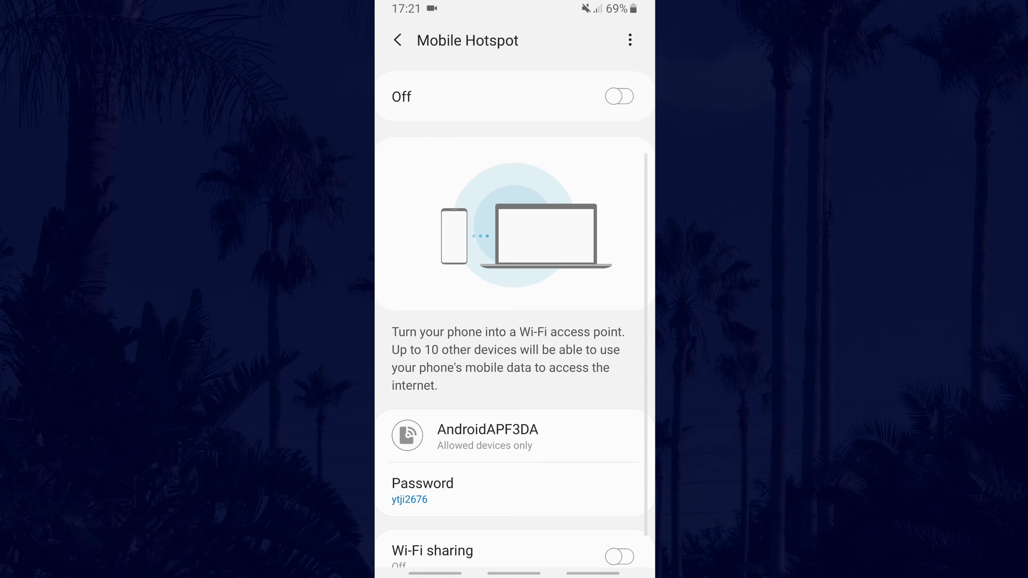
pyautogui.click(409, 495)
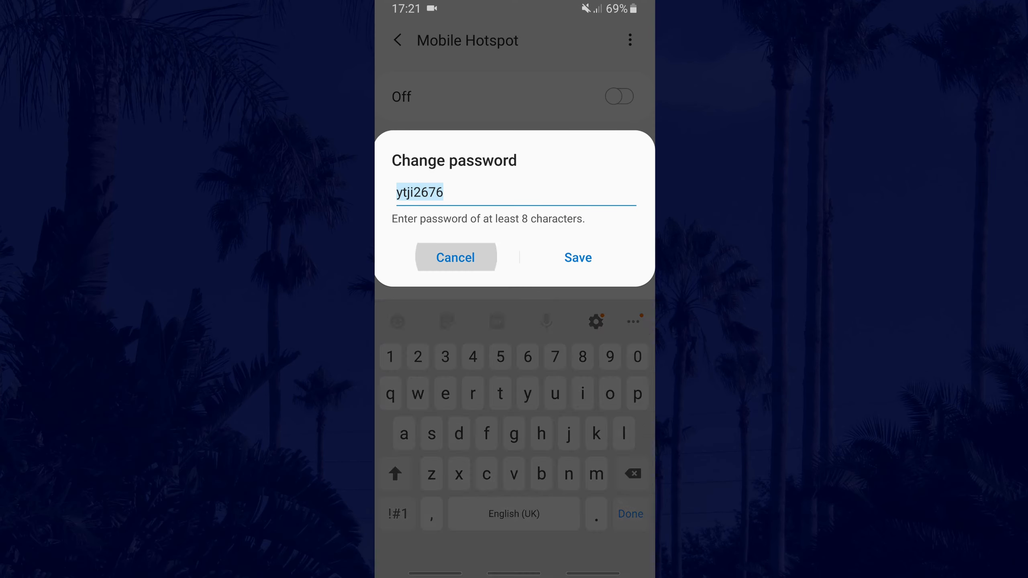
pyautogui.click(577, 257)
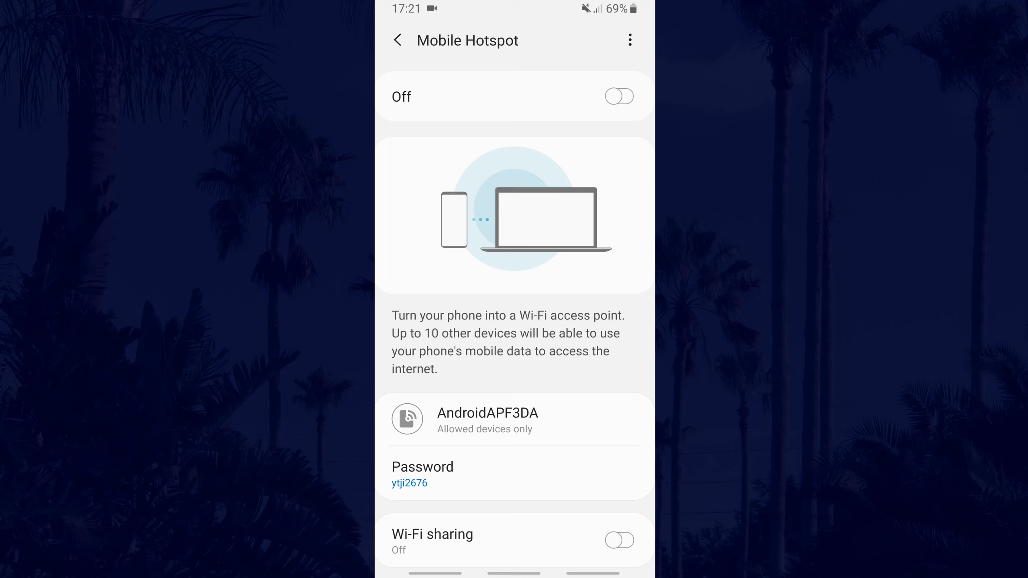
pyautogui.scroll(-3)
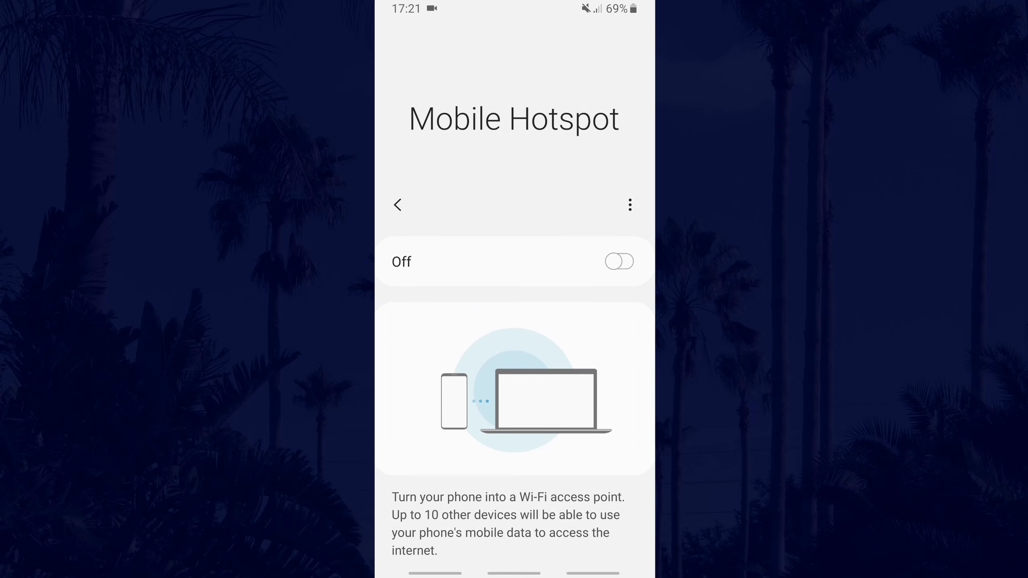
# - Switch Mobile Hotspot on and check it in the quick panel before closing the panel
pyautogui.click(618, 262)
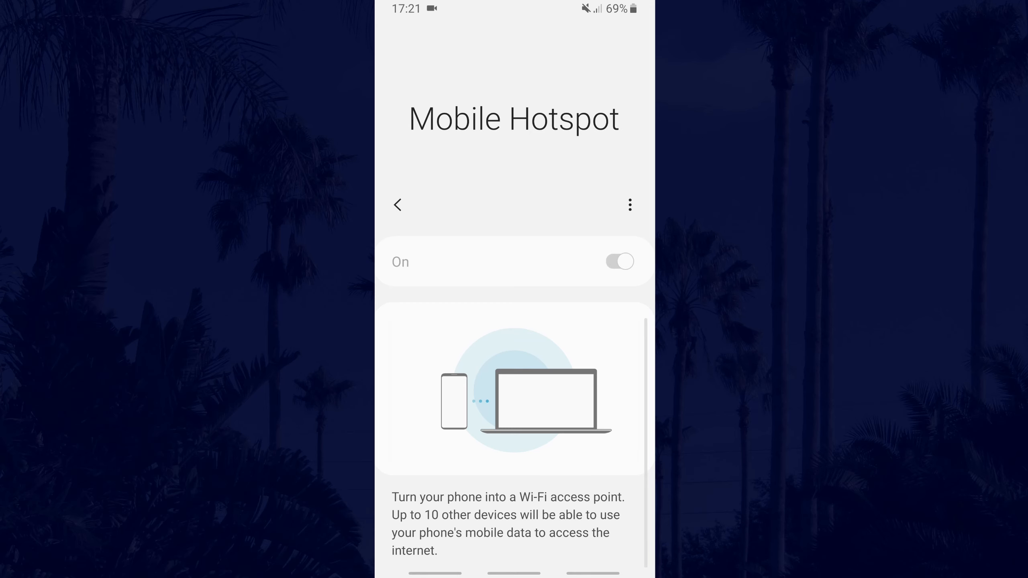
pyautogui.click(618, 262)
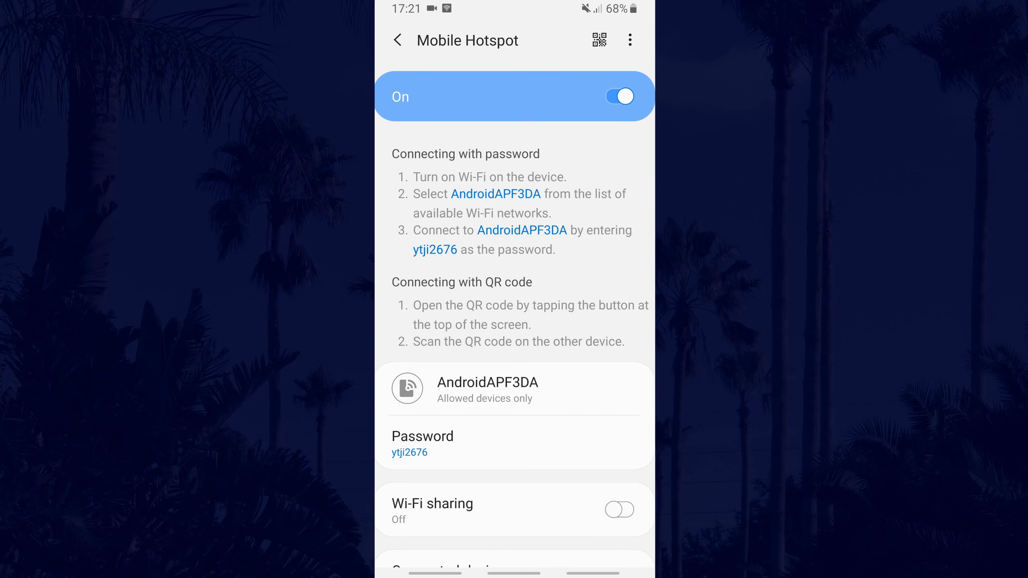
pyautogui.scroll(-3)
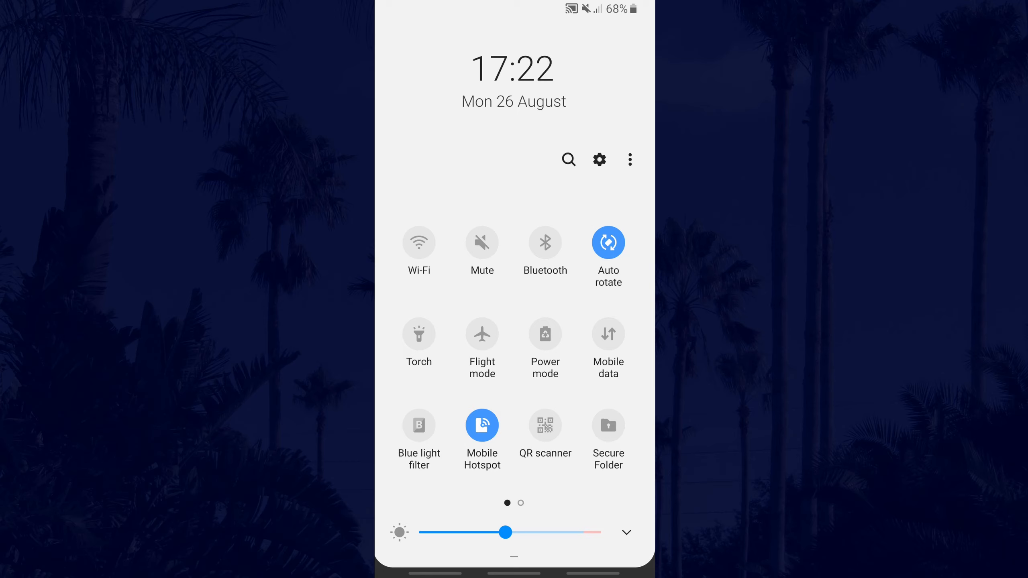
pyautogui.click(608, 333)
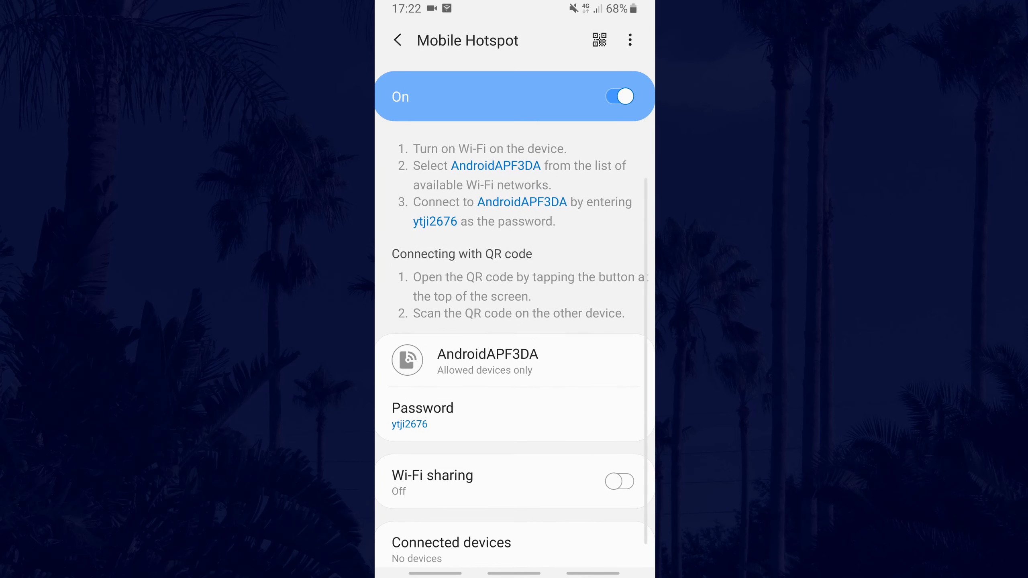
pyautogui.scroll(3)
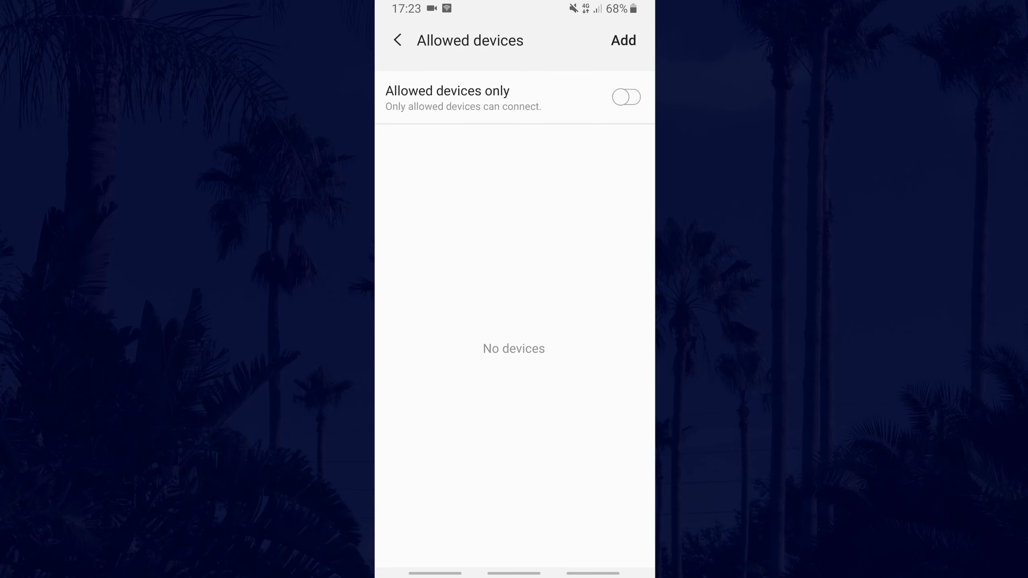
# - Enable Allowed devices only, then cancel the add-device dialog without adding a device
pyautogui.click(625, 97)
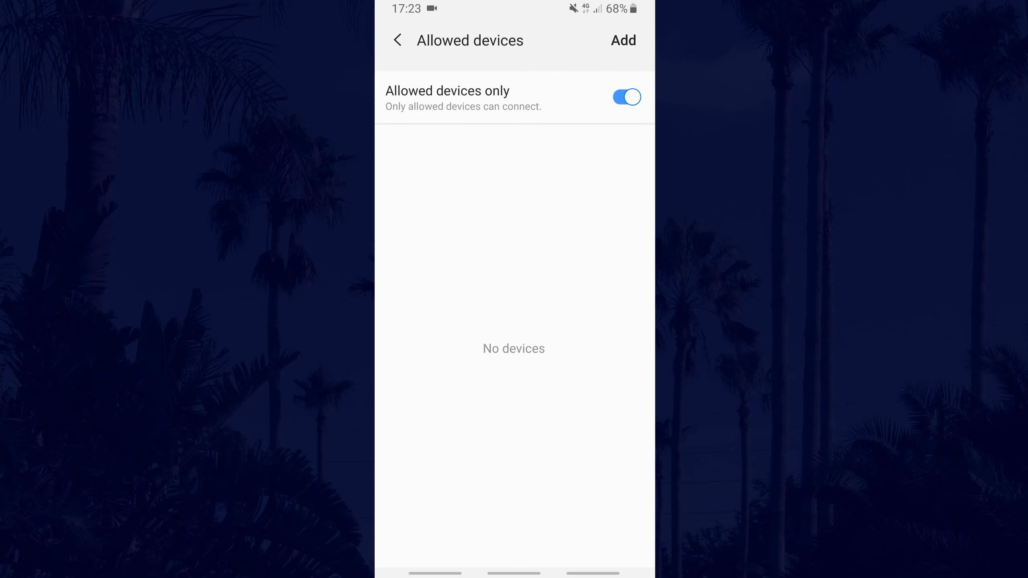
pyautogui.click(622, 41)
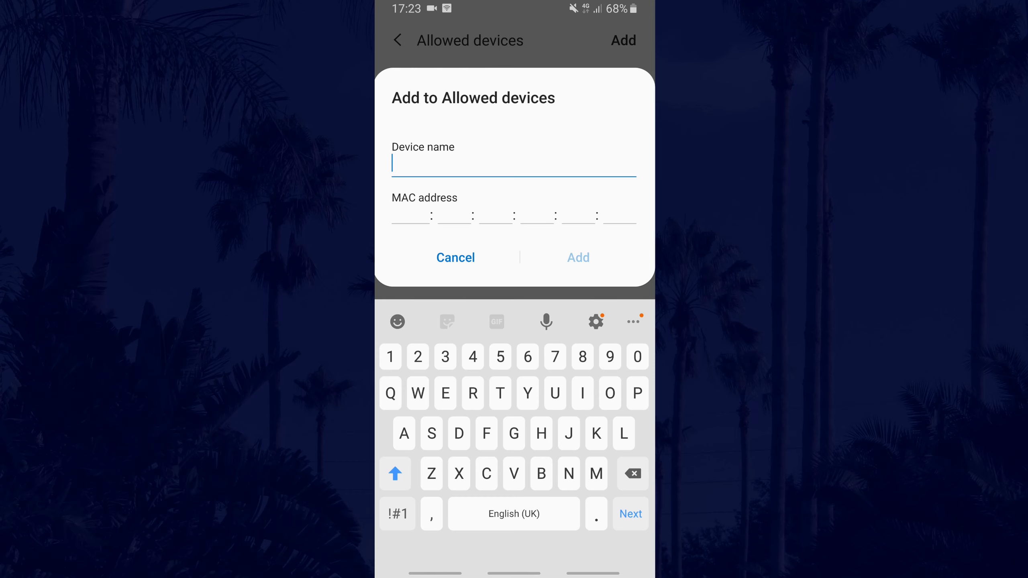
pyautogui.click(455, 257)
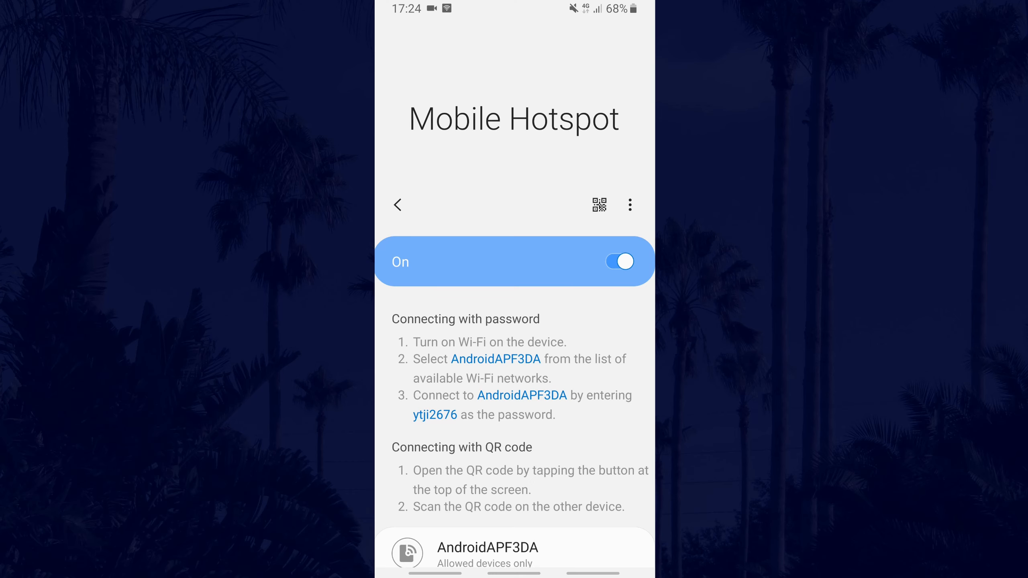